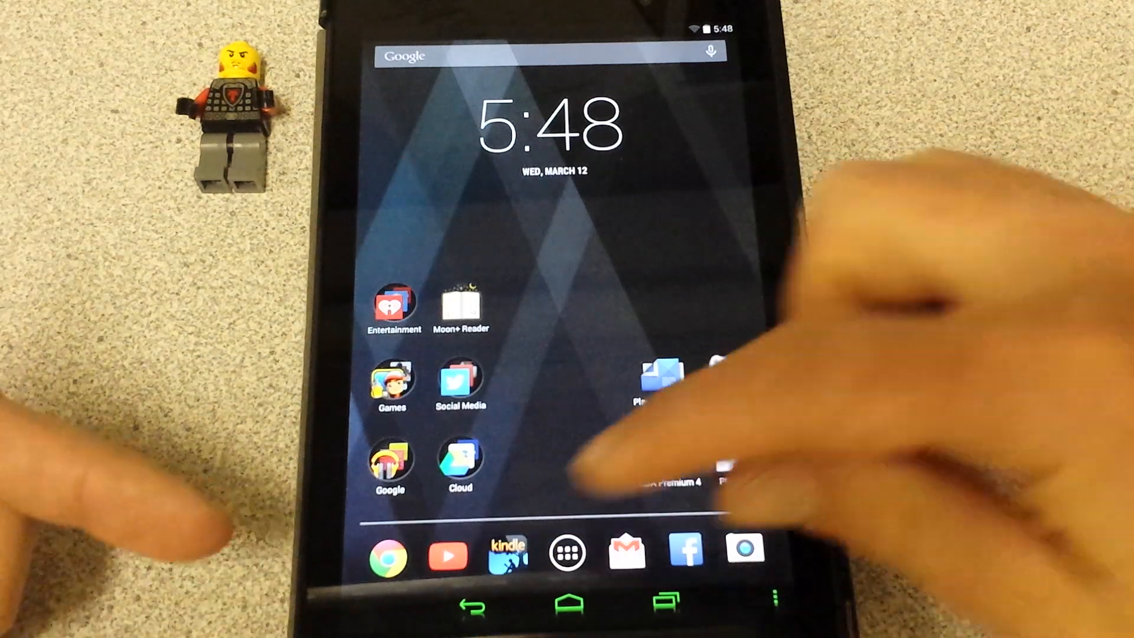
Launch ES File Explorer from the full list of installed apps
click(567, 553)
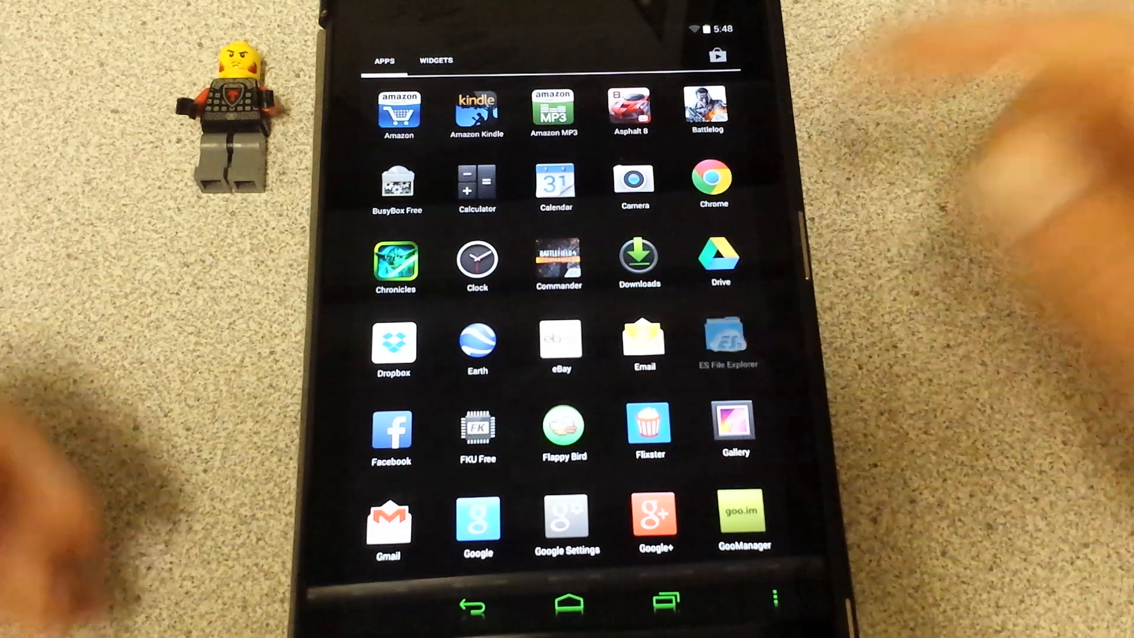
click(728, 341)
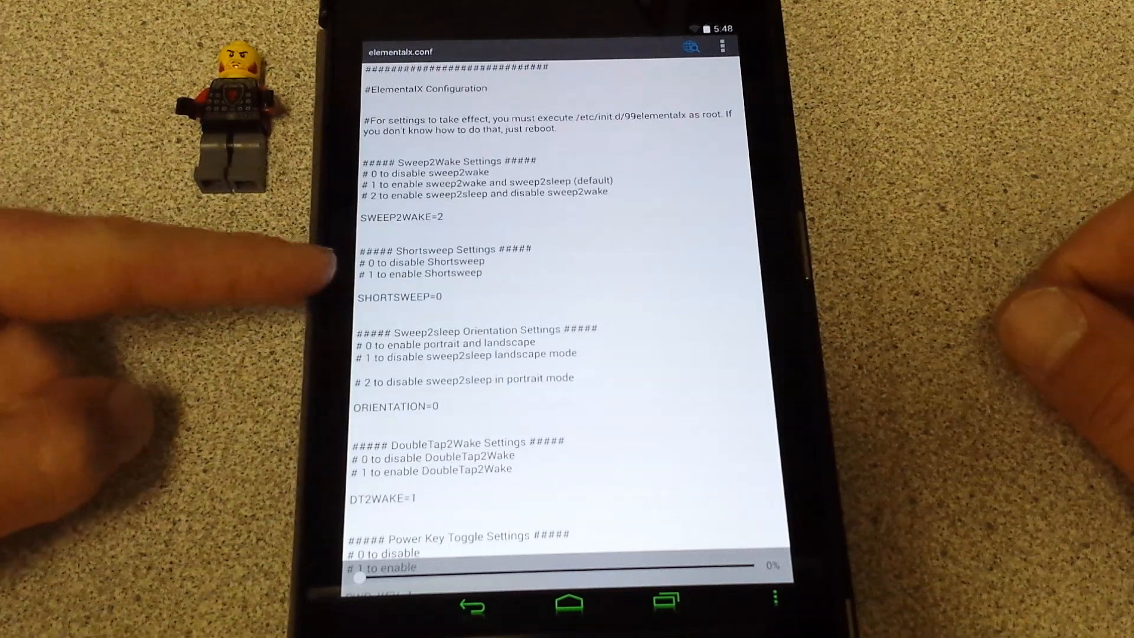
Review the remaining settings (GPU_OC=450, SCHED=3) to the end of elementalx.conf, then return to the home screen
click(723, 47)
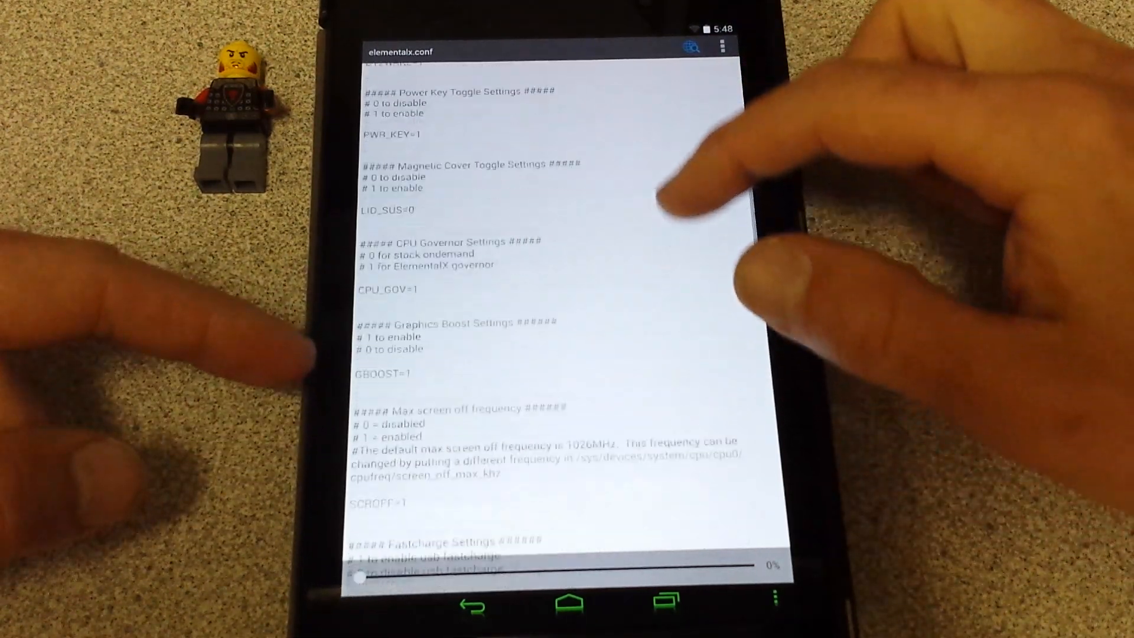
scroll(down, 3)
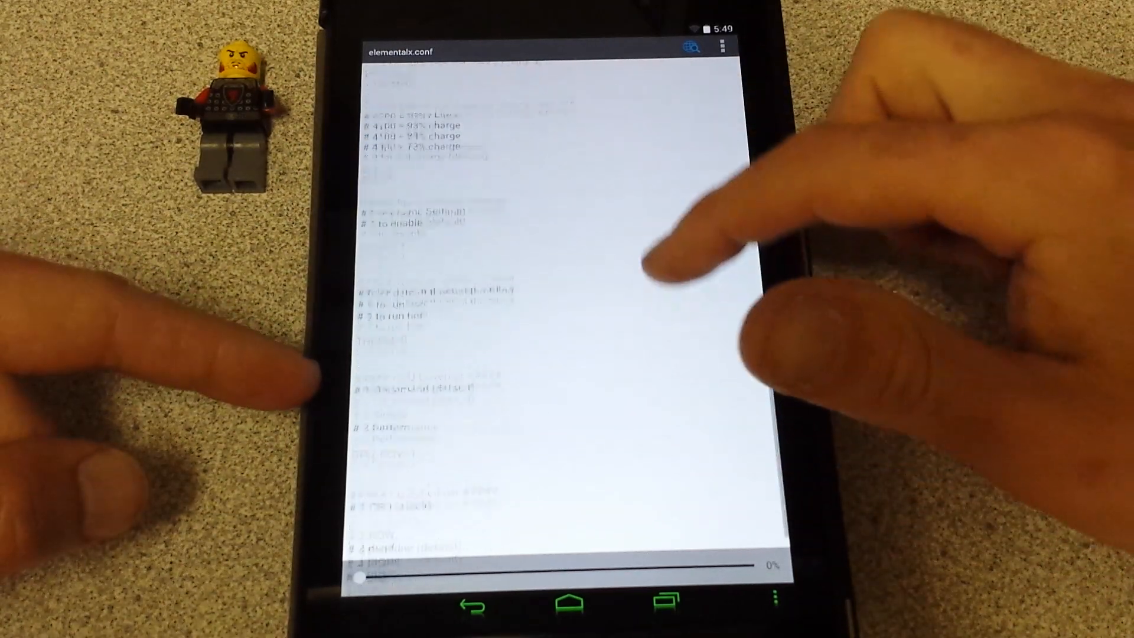
scroll(down, 3)
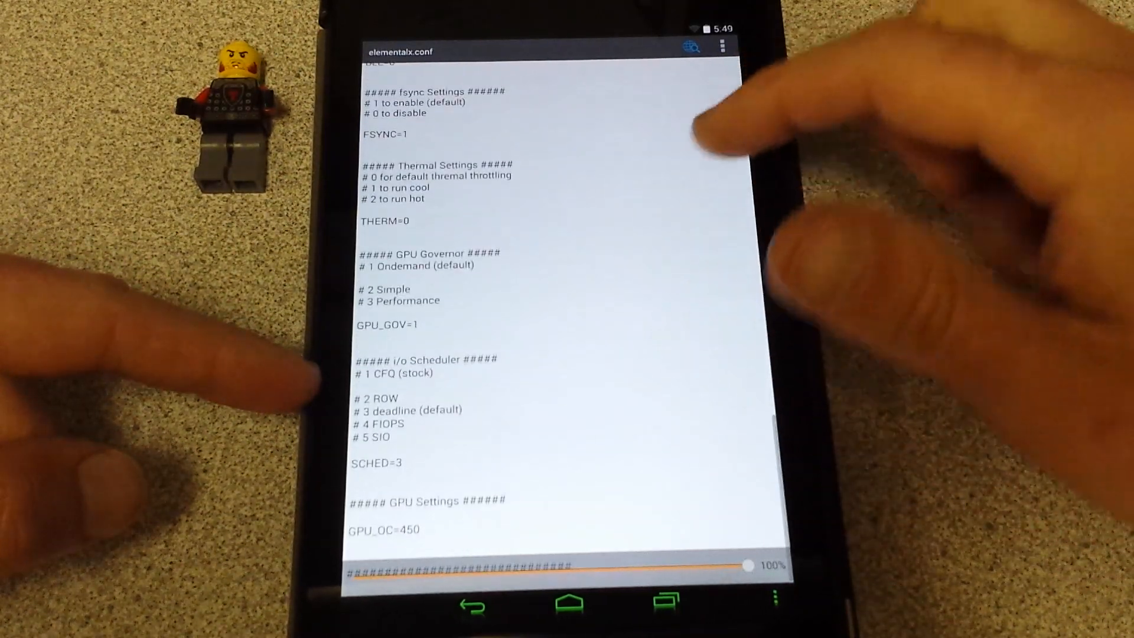
scroll(up, 3)
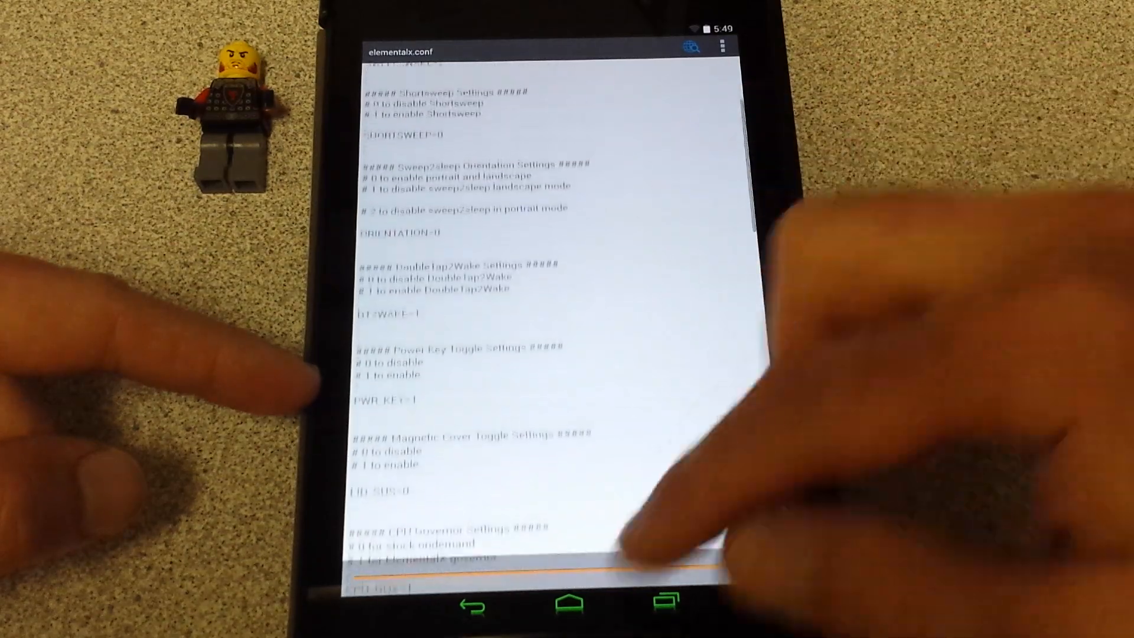
click(569, 600)
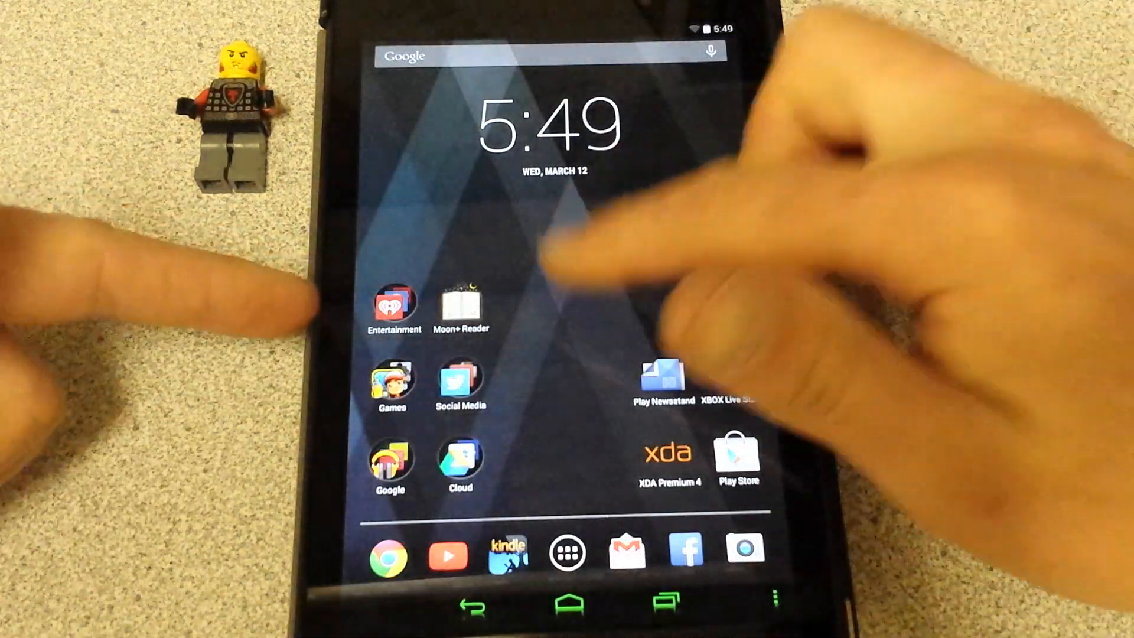